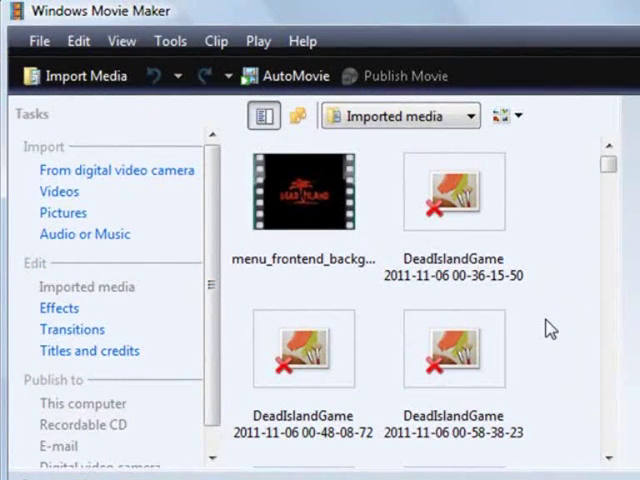
pyautogui.moveTo(563, 334)
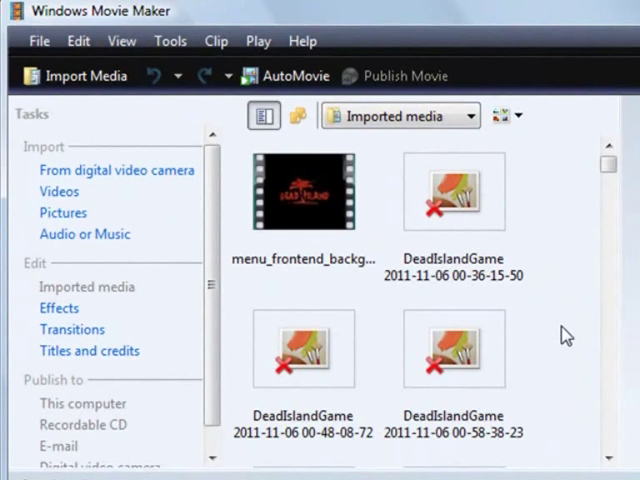
pyautogui.moveTo(59, 191)
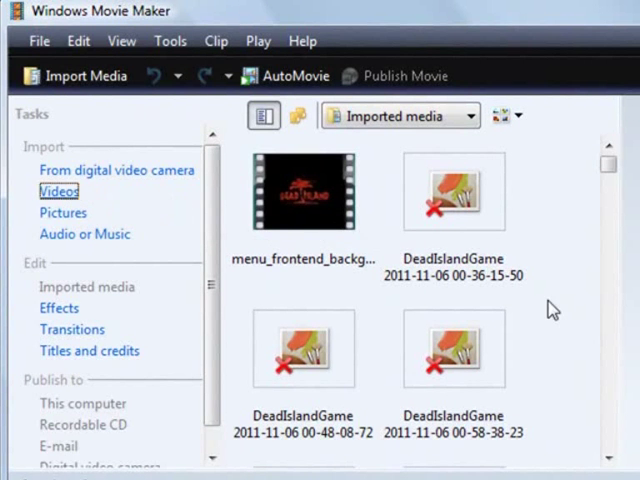
# - Choose Videos under Import in the Tasks pane to begin importing a video file
pyautogui.click(59, 190)
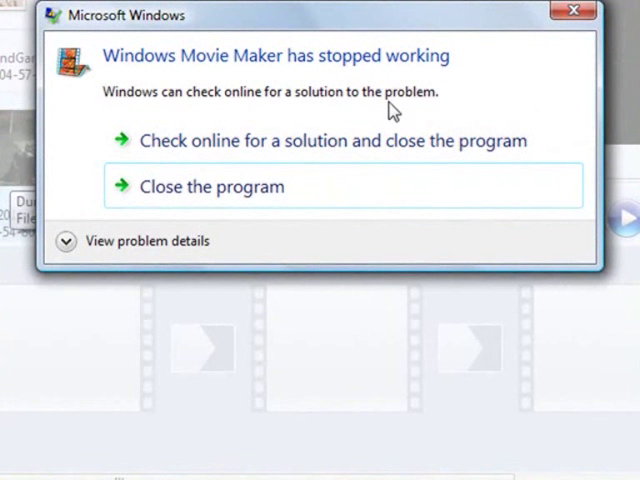
pyautogui.moveTo(290, 140)
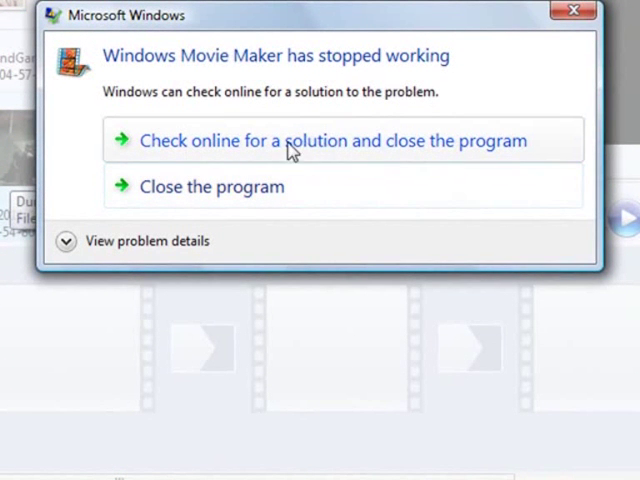
pyautogui.moveTo(360, 152)
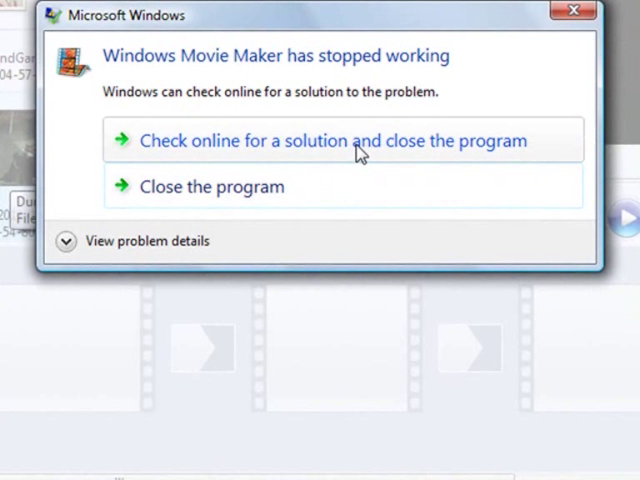
pyautogui.moveTo(170, 200)
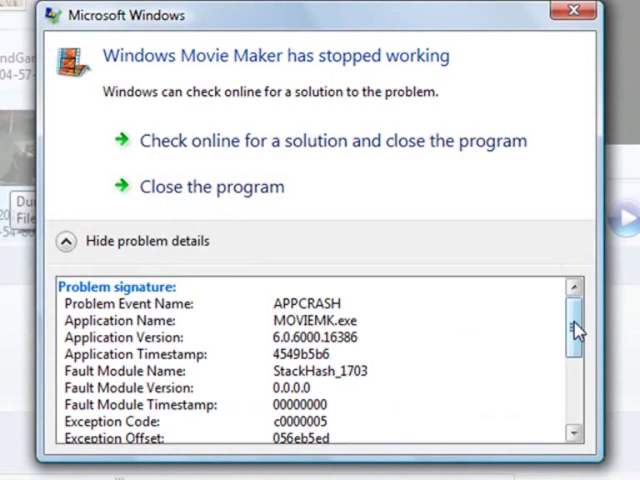
pyautogui.scroll(-3)
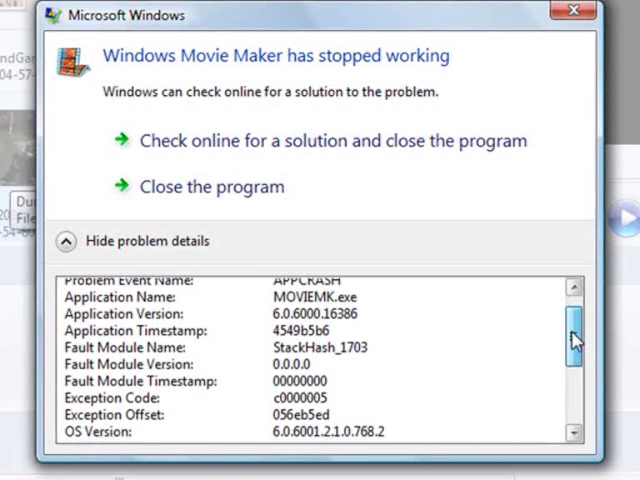
pyautogui.scroll(-3)
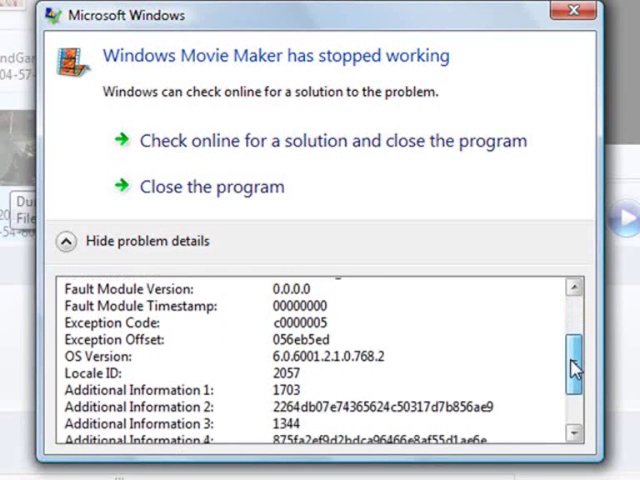
pyautogui.scroll(-3)
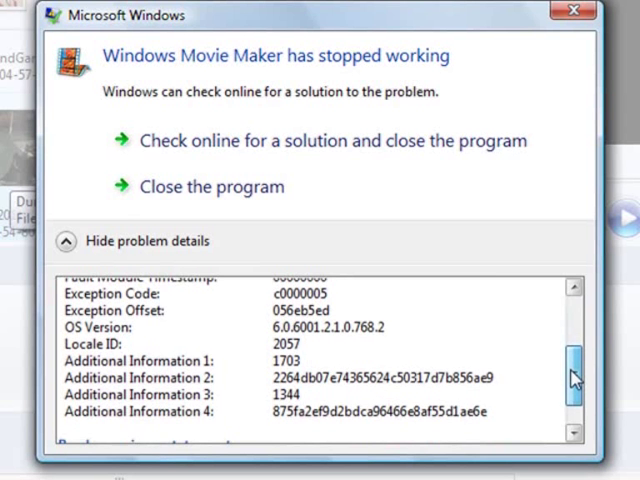
pyautogui.scroll(-3)
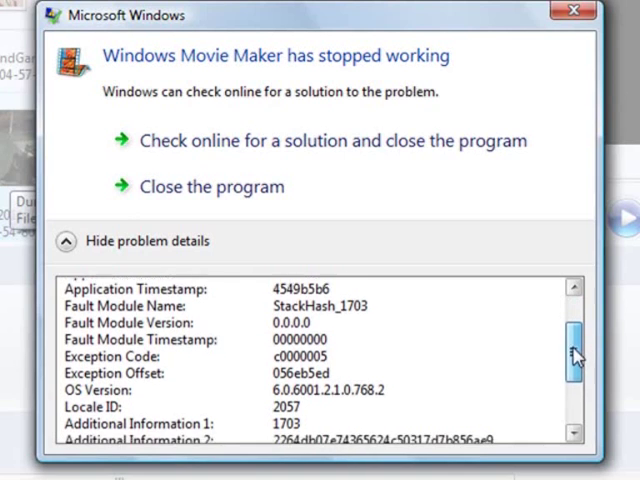
pyautogui.scroll(-3)
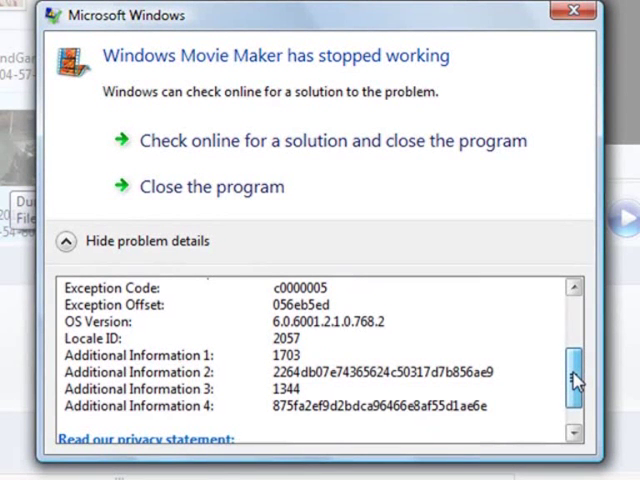
pyautogui.scroll(-3)
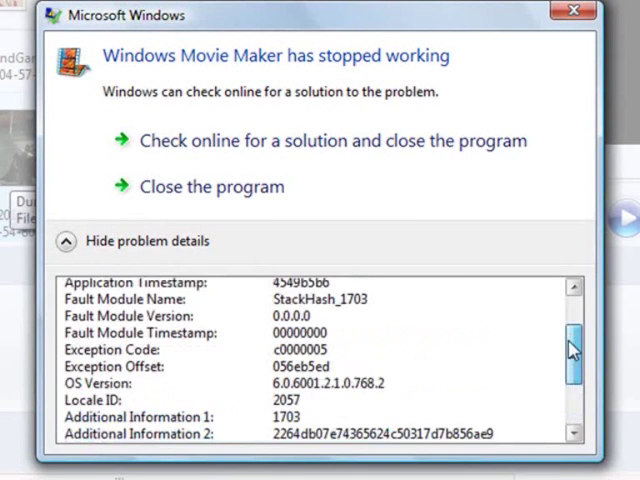
pyautogui.scroll(3)
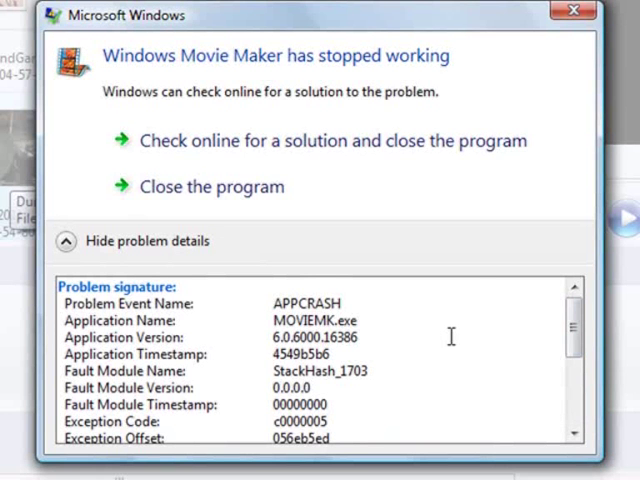